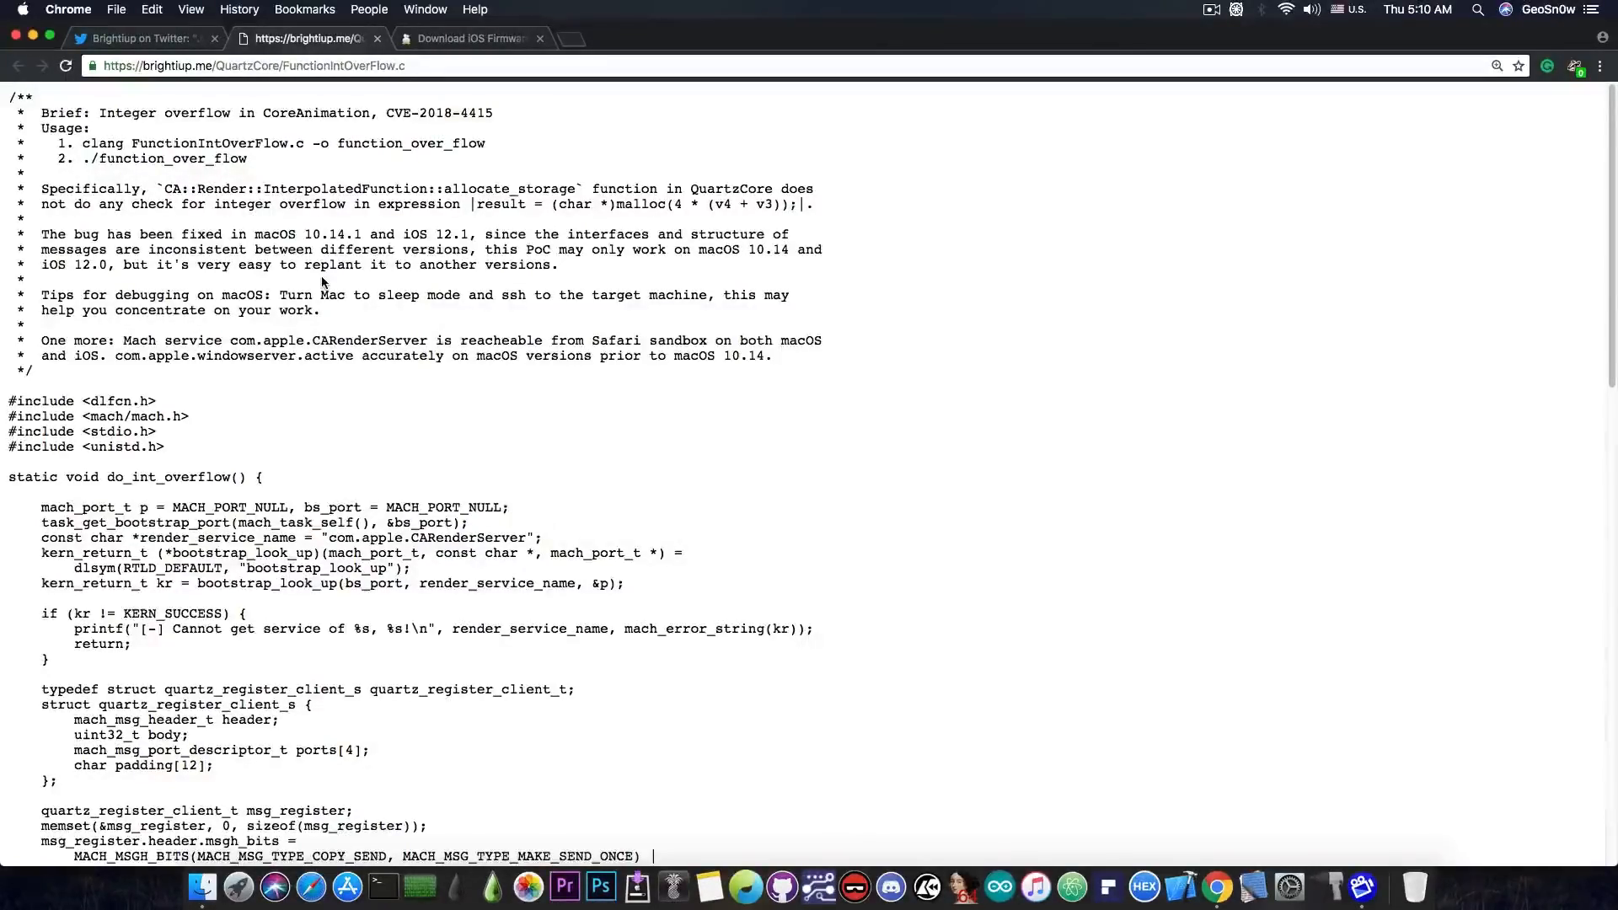
Step: Return to the ipsw.me iPhone 8 Plus (GSM) firmware list after scrolling the CVE-2018-4415 PoC source
{"action": "left_click", "coordinate": [470, 38]}
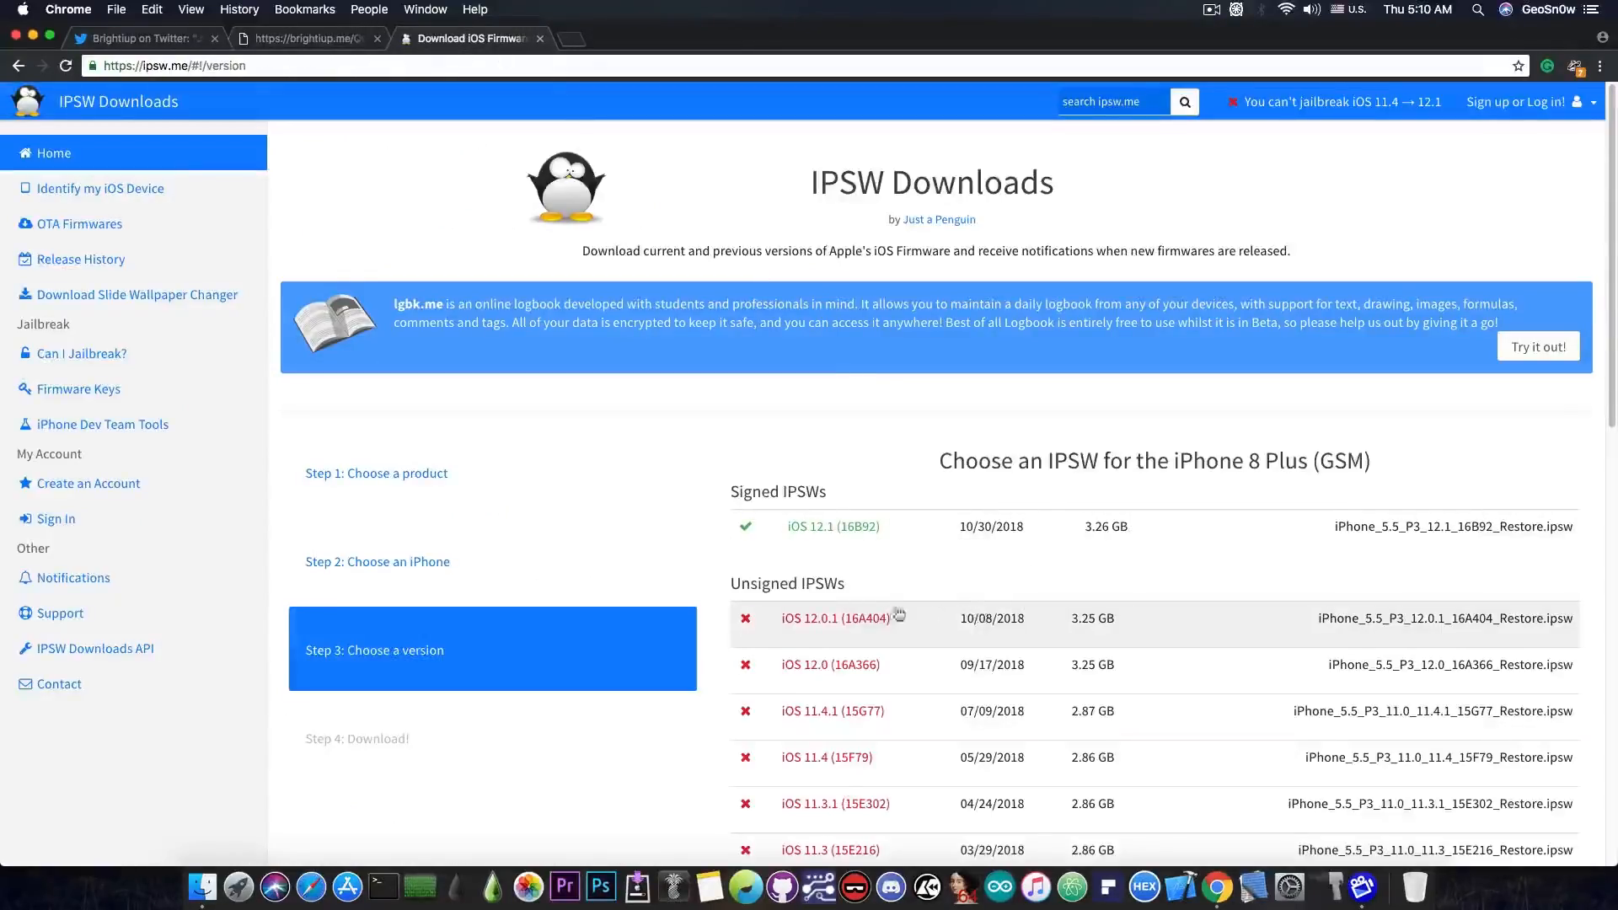
{"action": "mouse_move", "coordinate": [878, 696]}
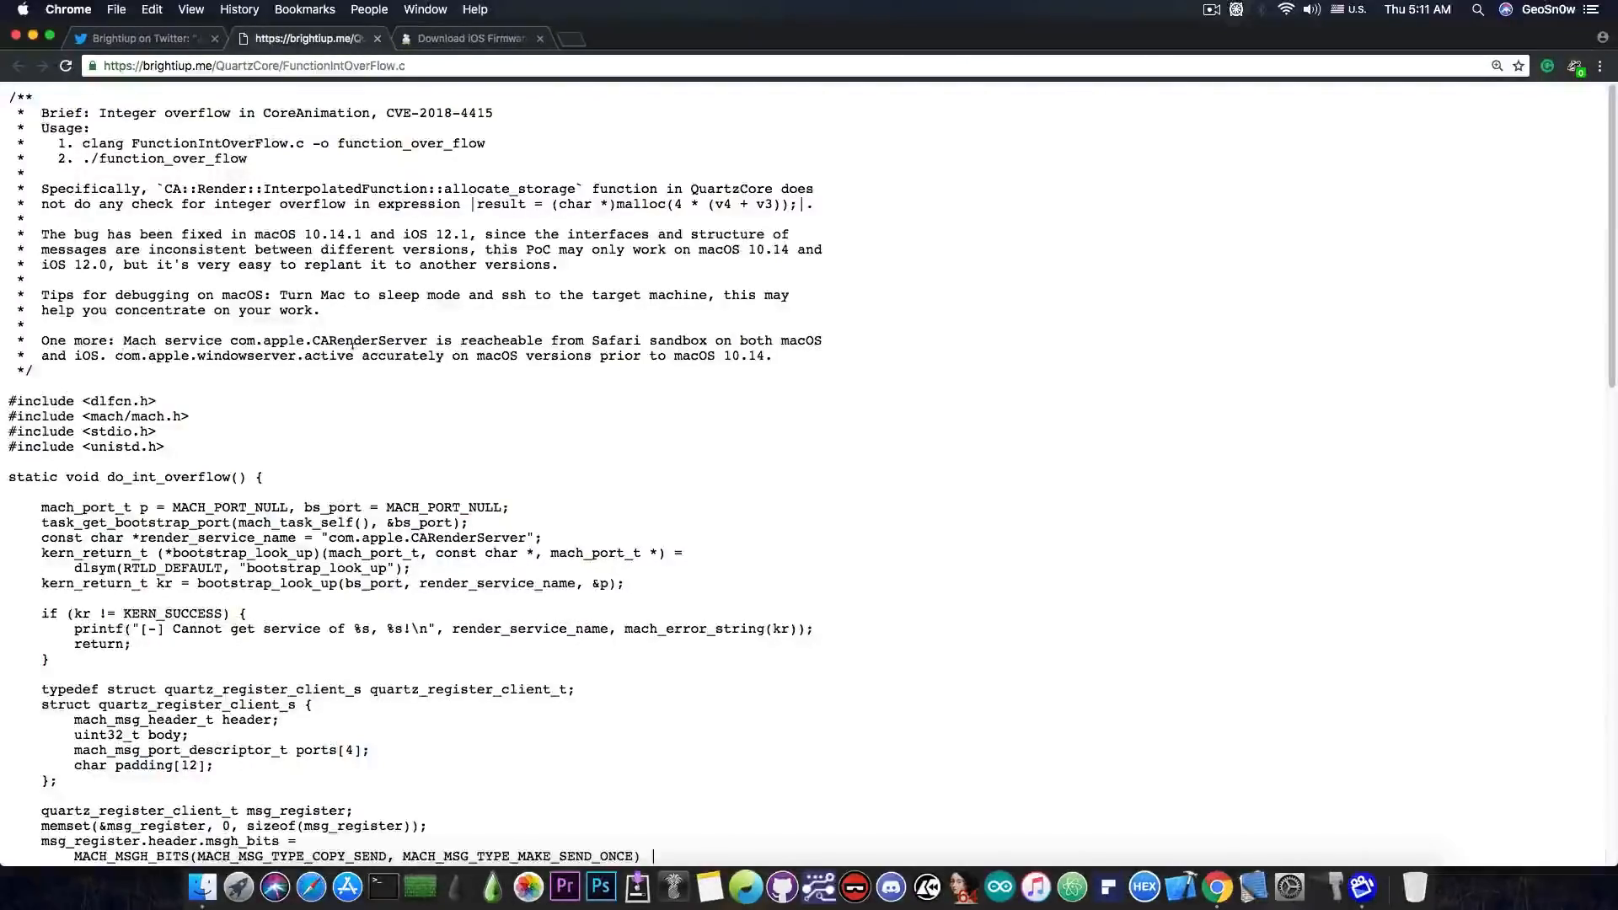
{"action": "scroll", "scroll_direction": "down", "scroll_amount": 3}
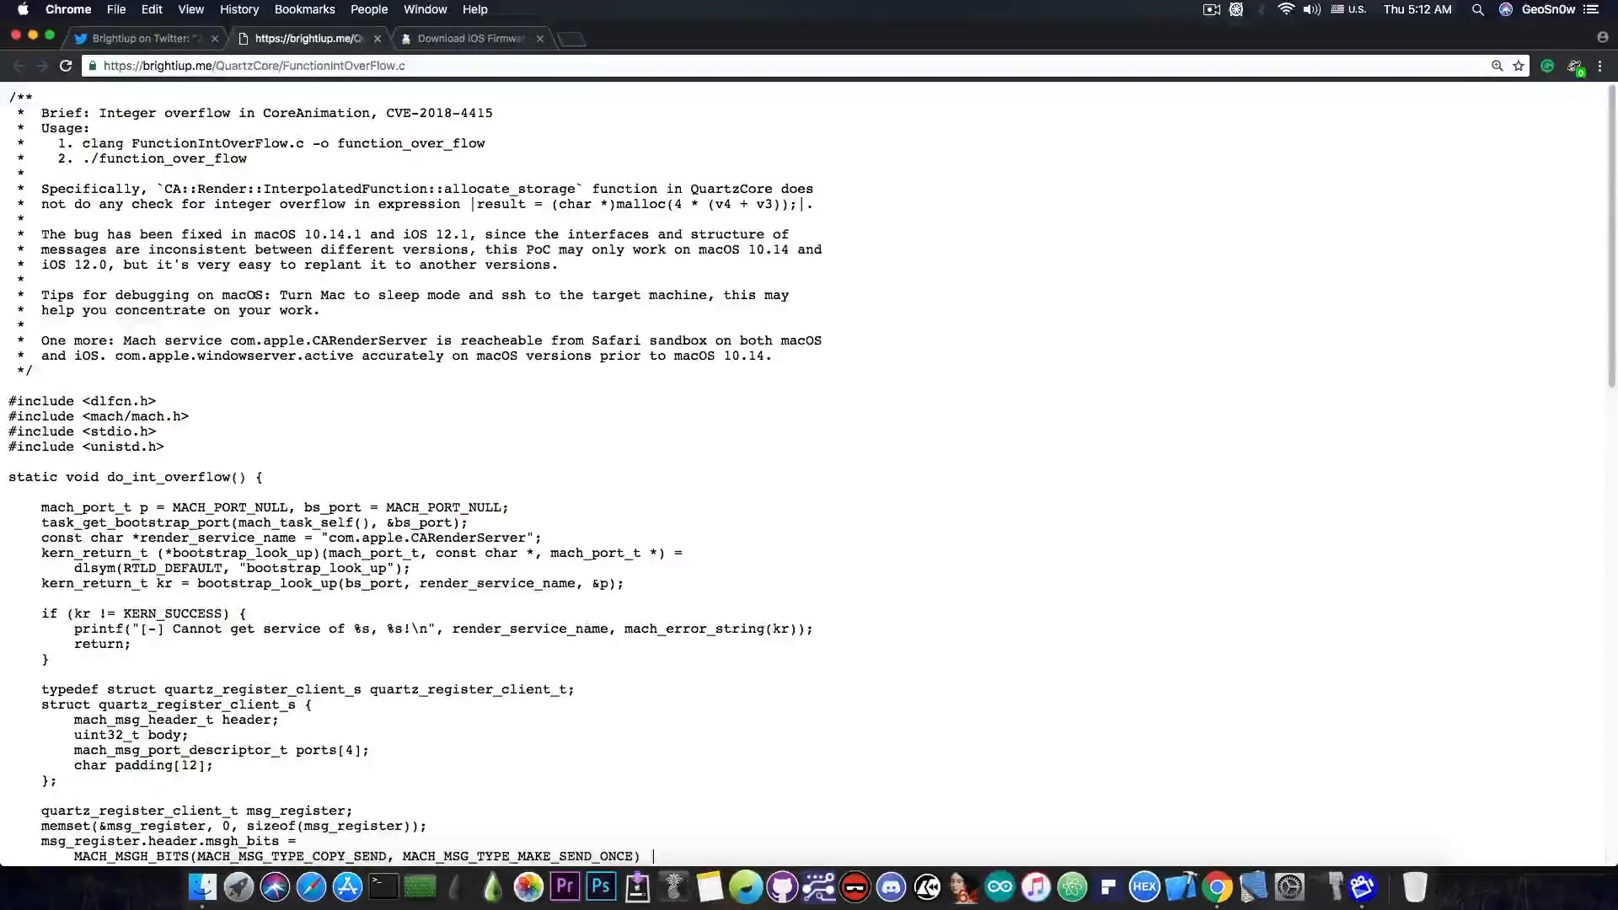
{"action": "left_click", "coordinate": [471, 39]}
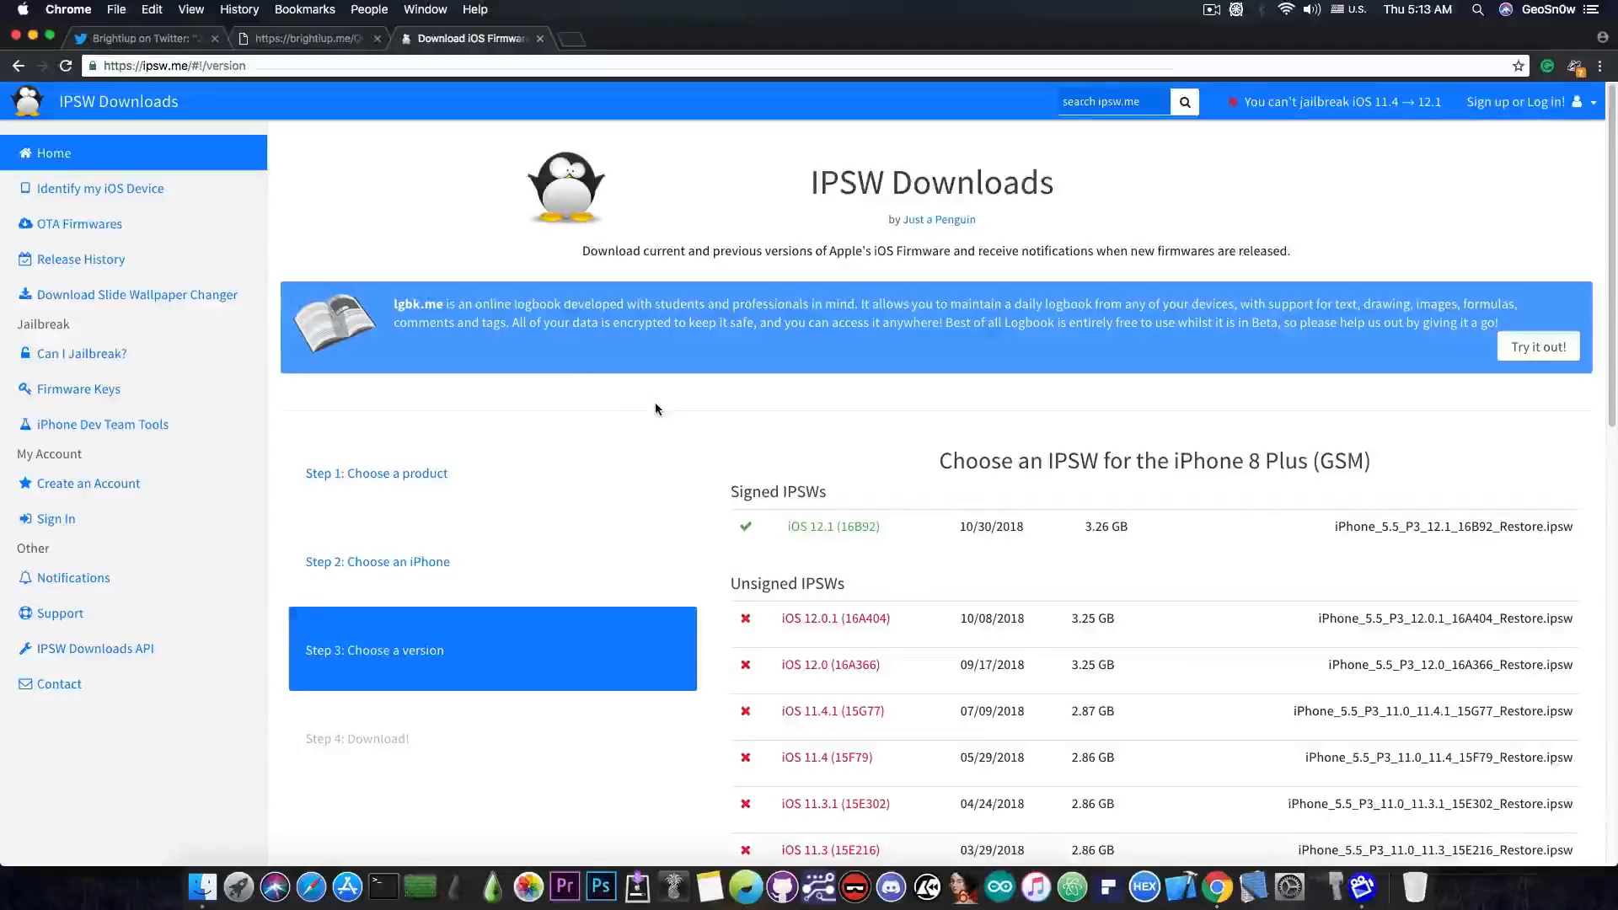
{"action": "left_click", "coordinate": [145, 39]}
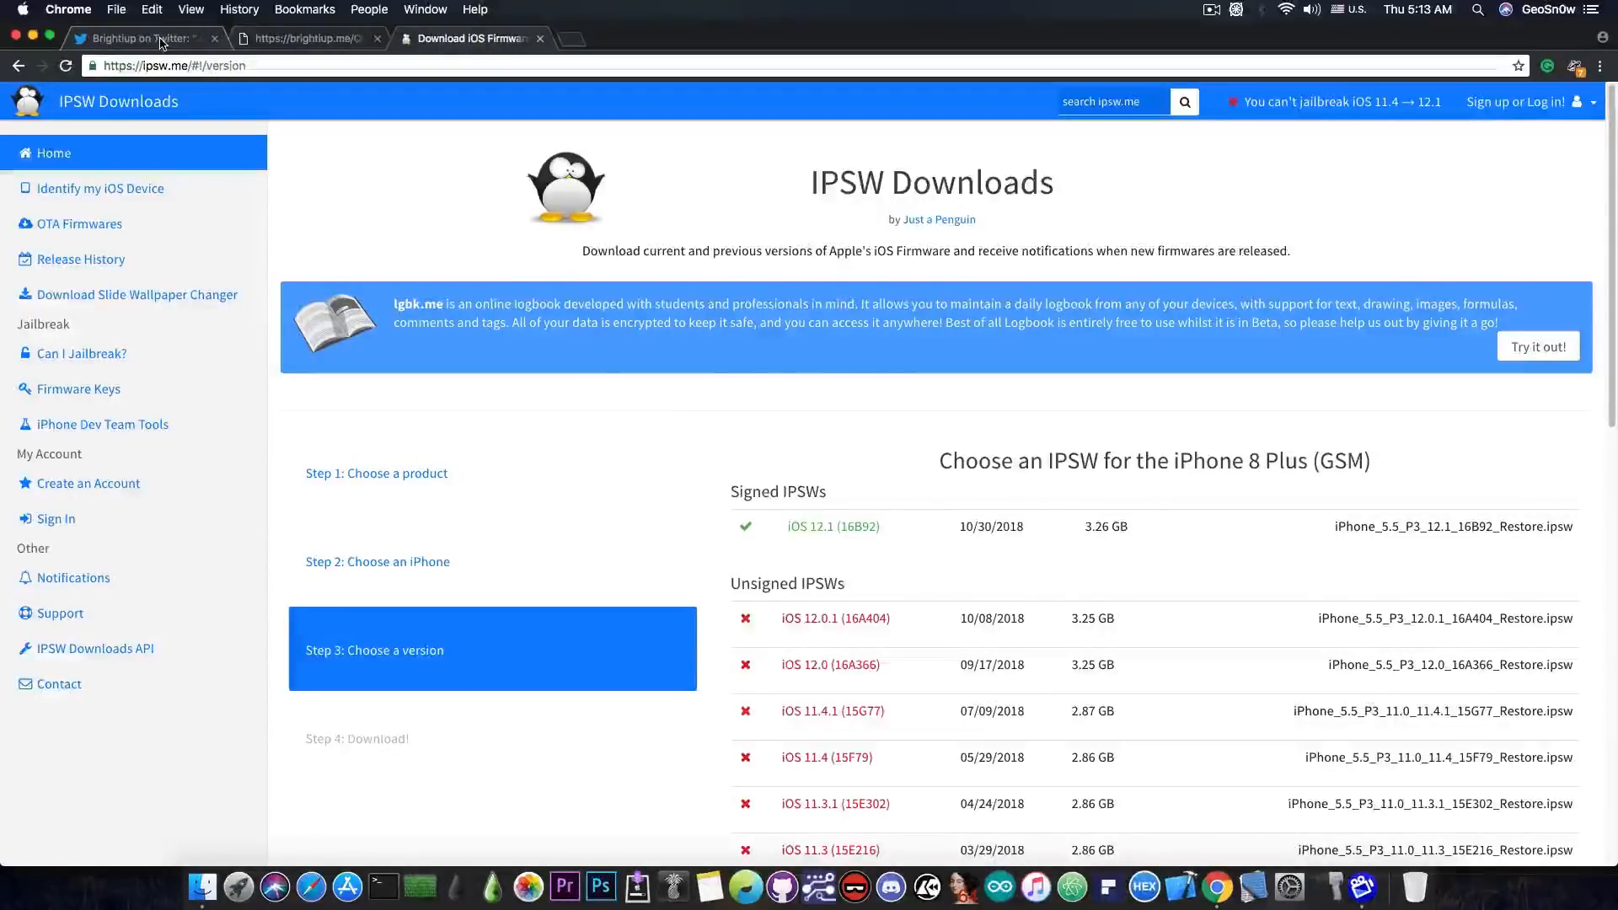
Step: View Brightiup's tweet announcing the CVE-2018-4415 PoC, then return to the PoC source at do_int_overflow
{"action": "left_click", "coordinate": [145, 39]}
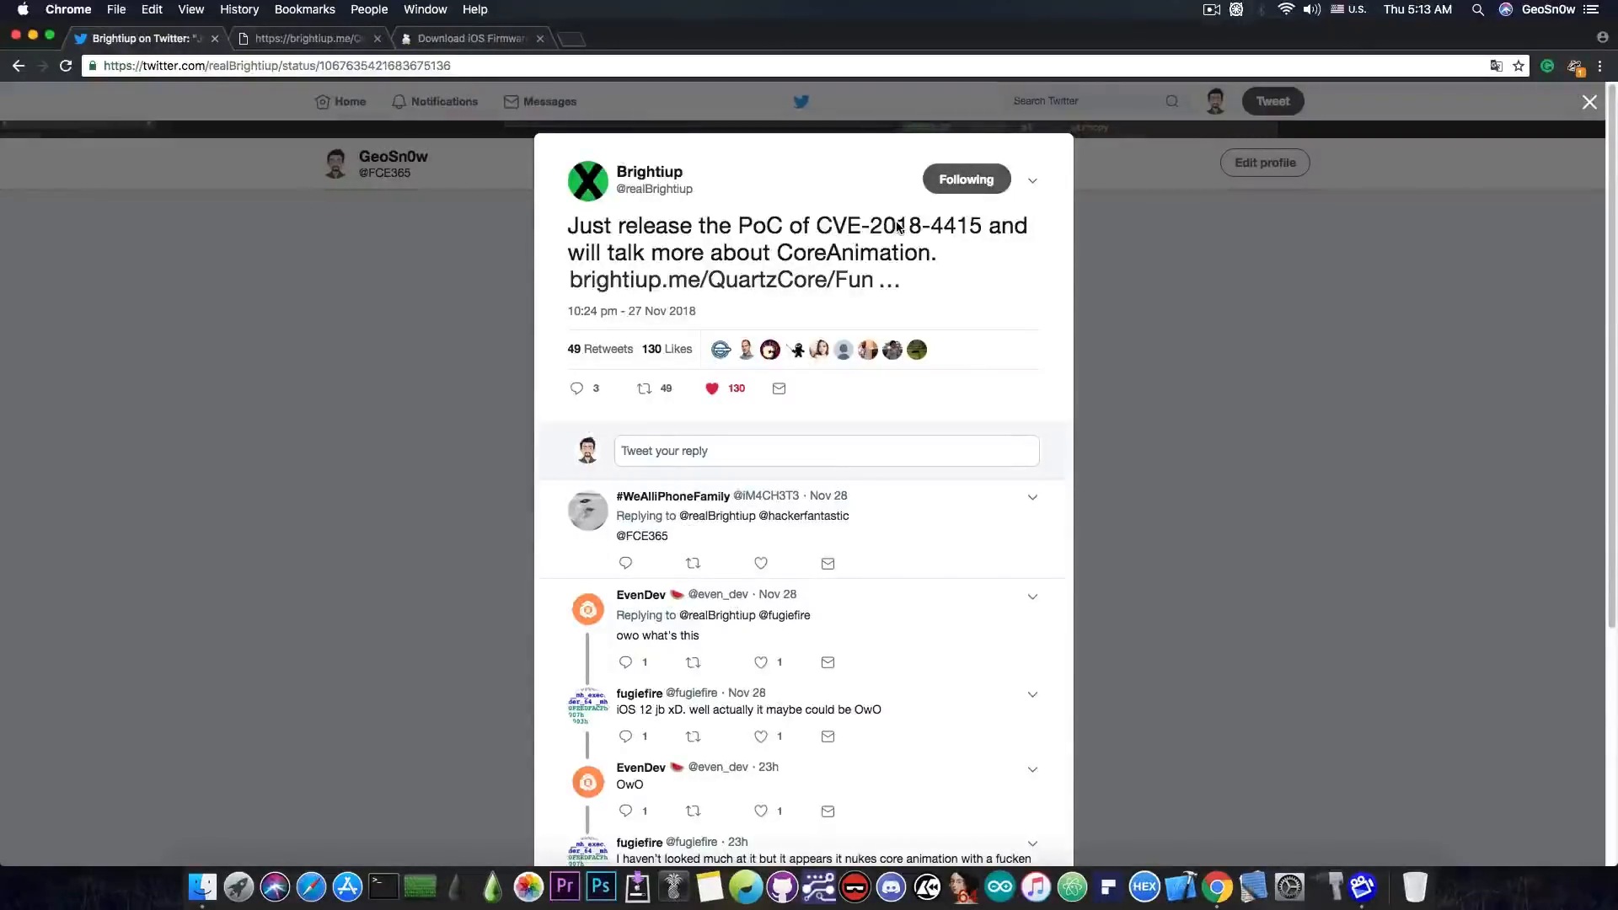
{"action": "mouse_move", "coordinate": [1030, 204]}
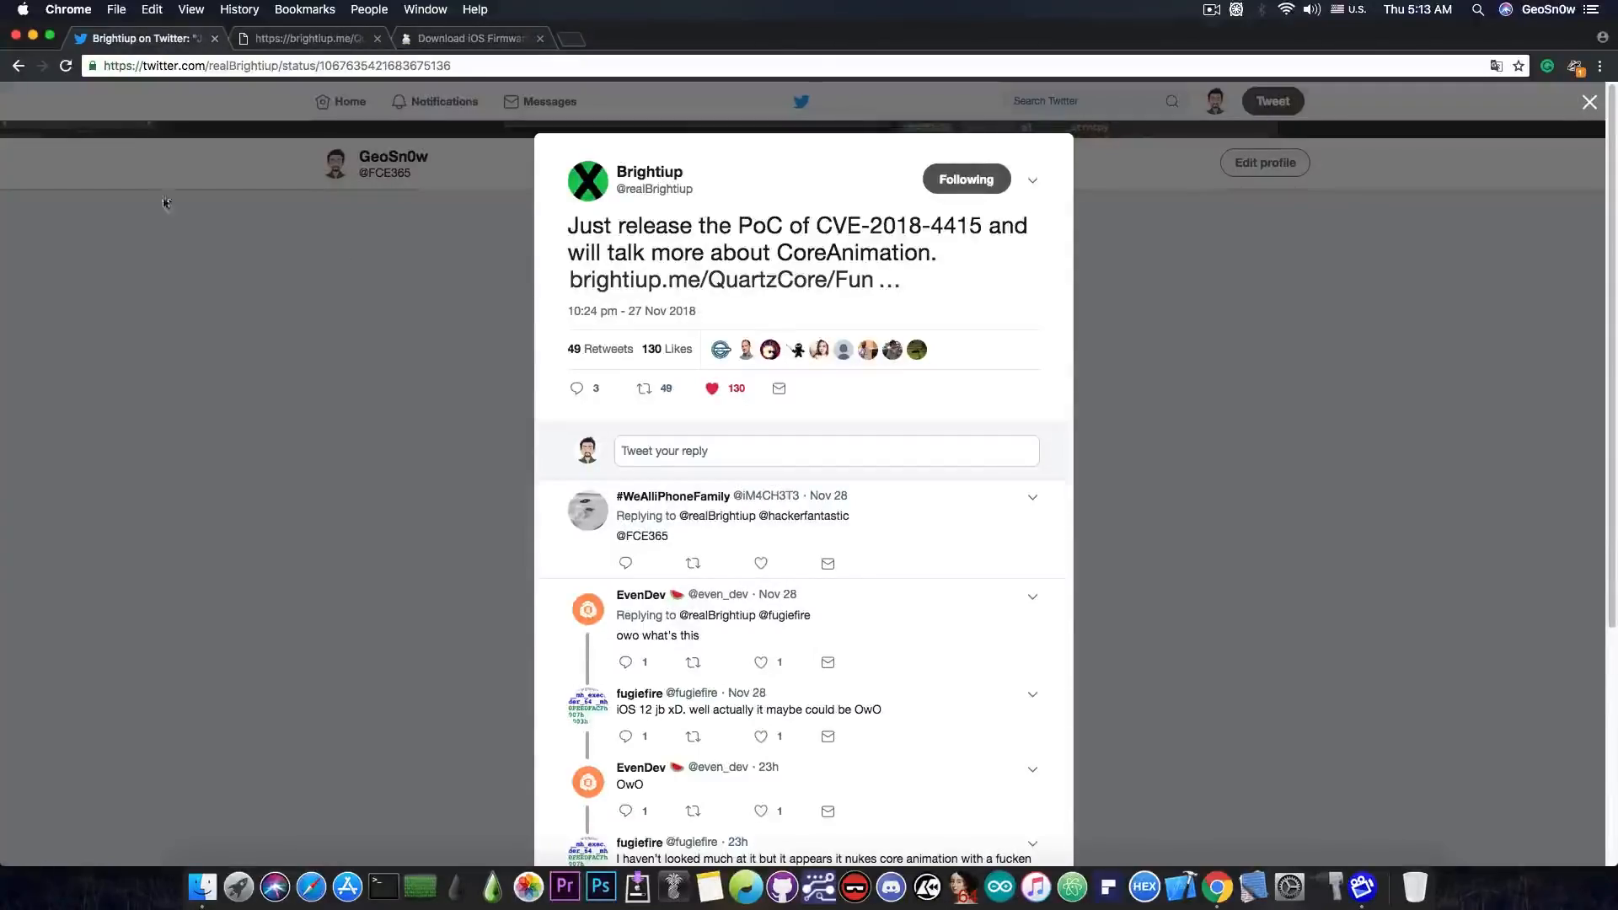
{"action": "left_click", "coordinate": [300, 38]}
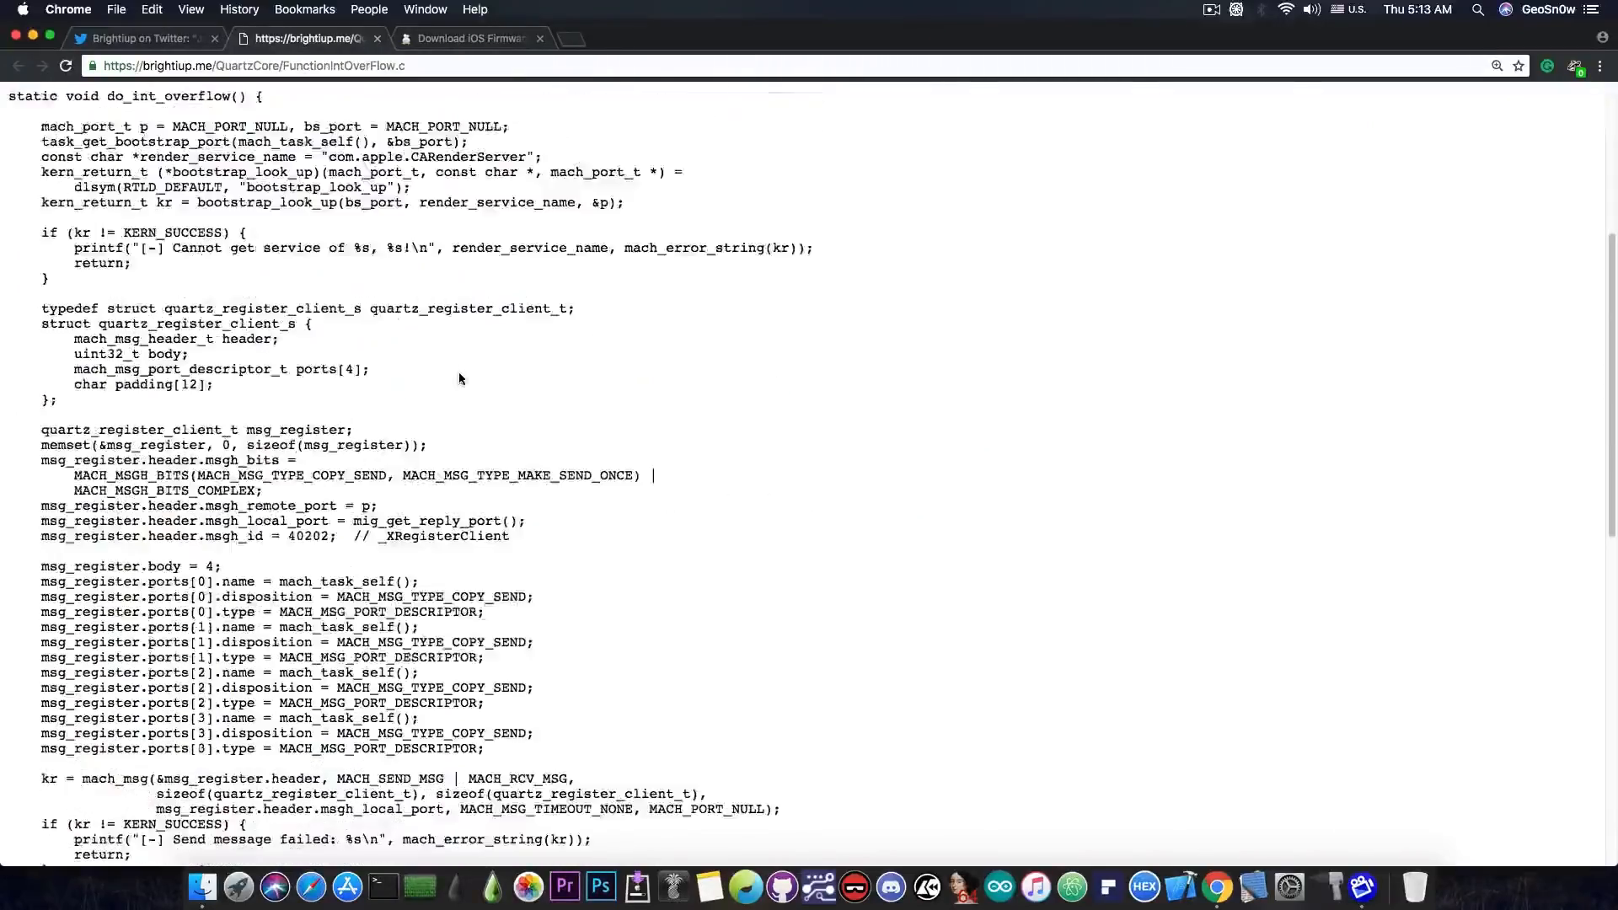